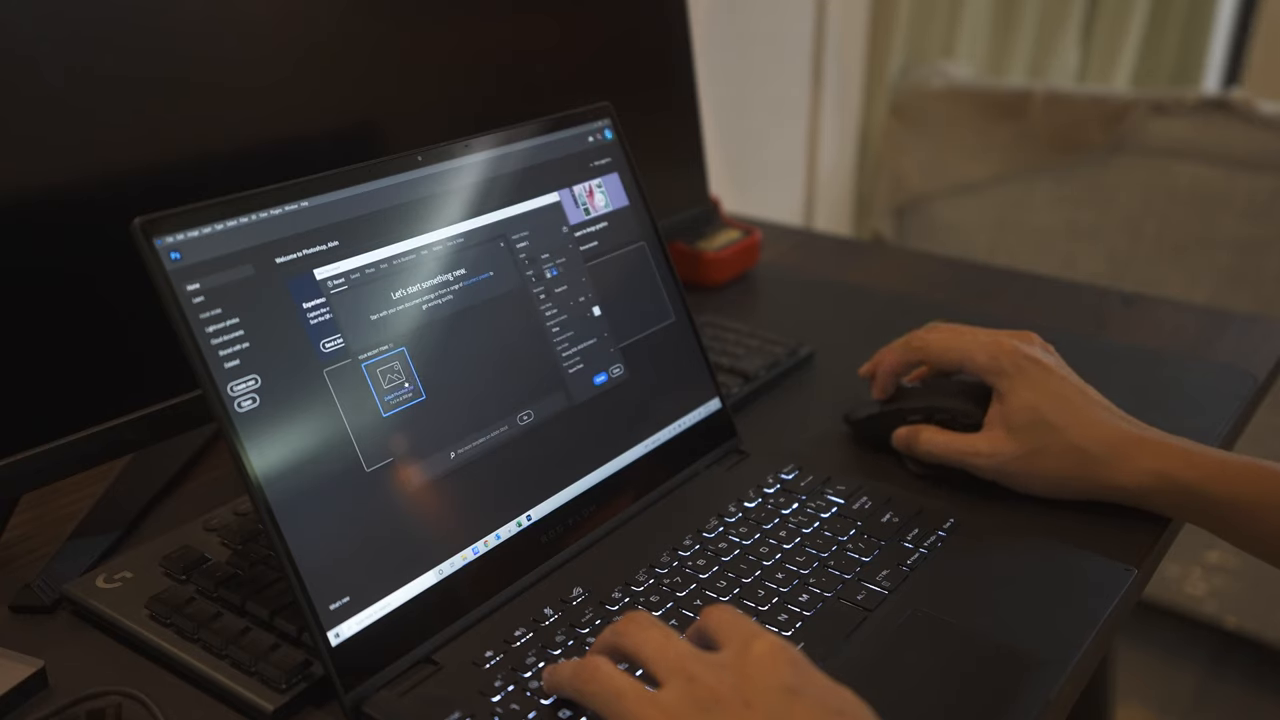
mouse_move(950, 410)
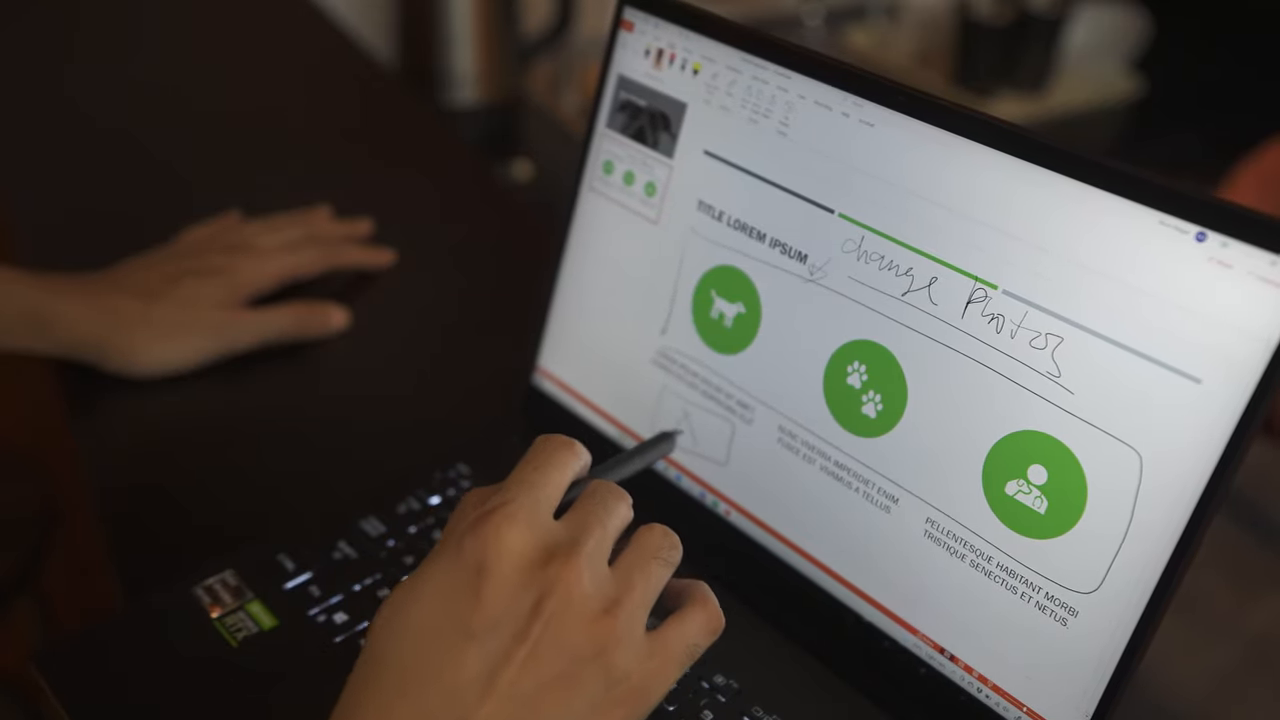
text(Rust)
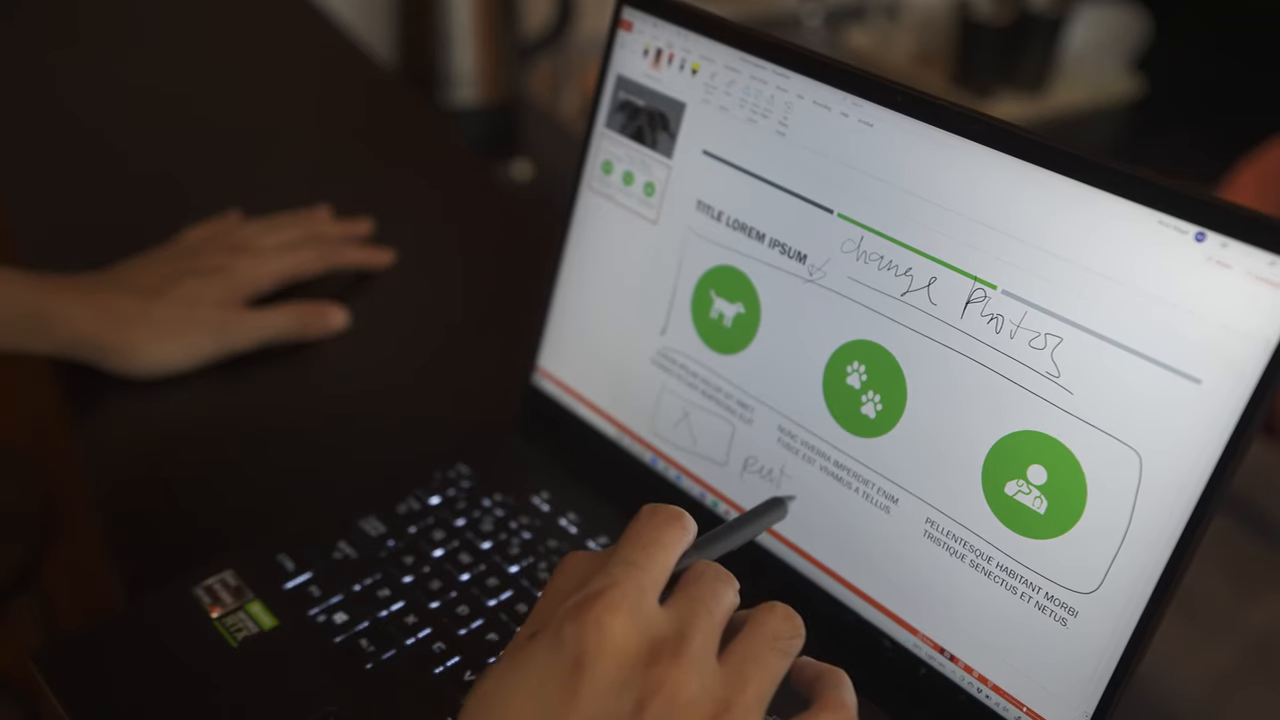